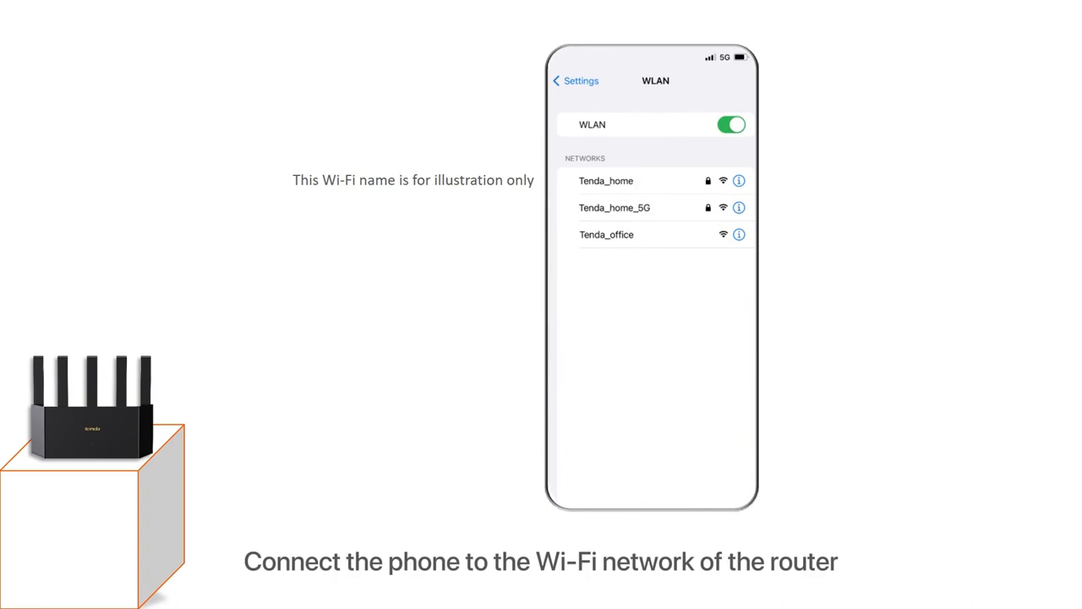
Join the router's Tenda_home Wi-Fi network with its password in iOS WLAN settings.
left_click(606, 179)
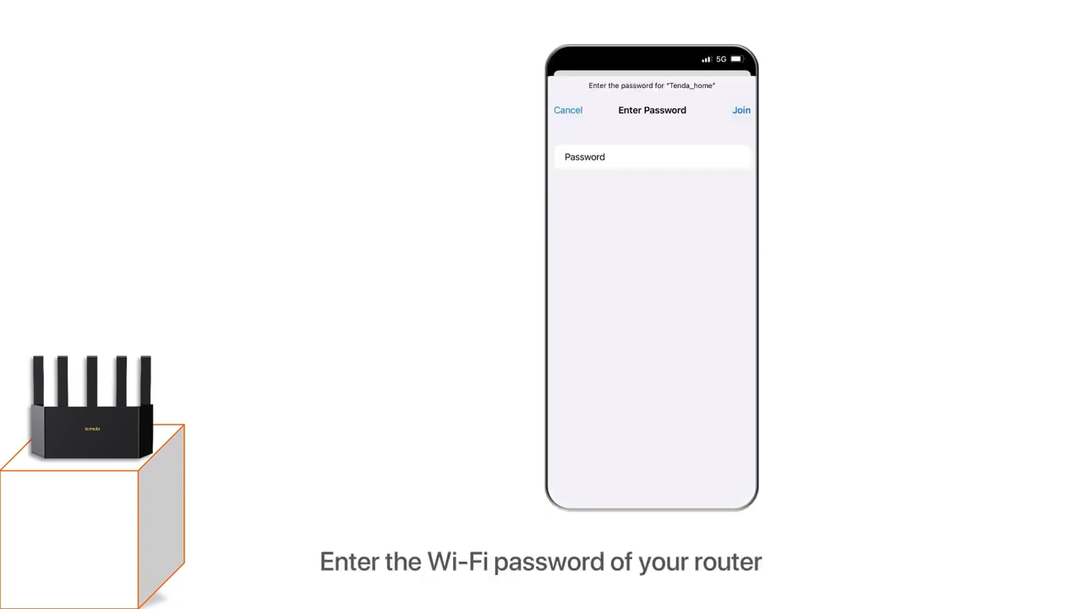
left_click(740, 109)
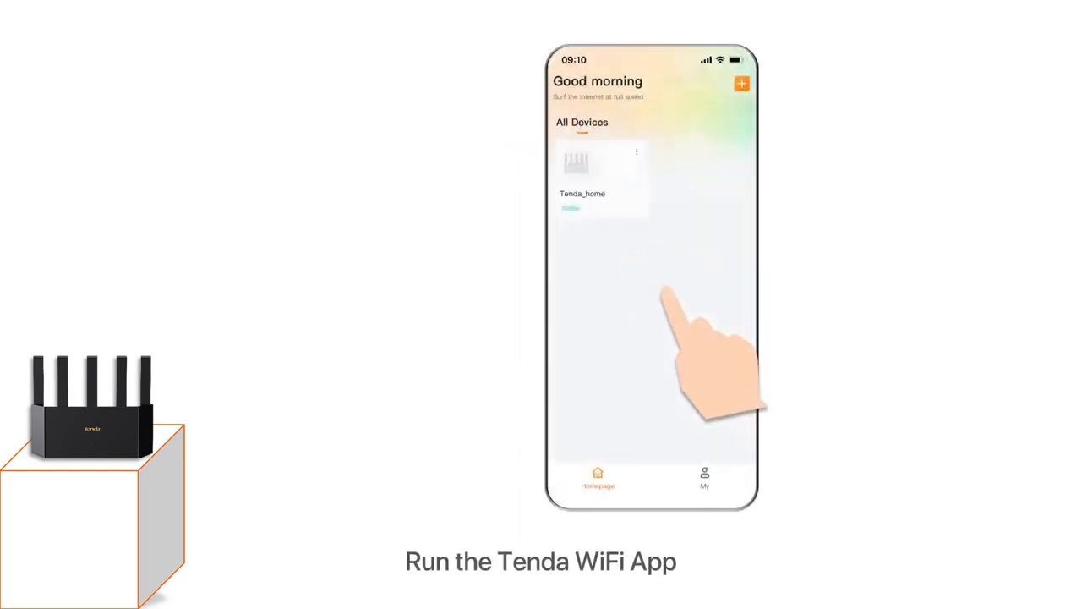
Launch the Tenda WiFi App and reach the Tenda_home router's Settings > Advanced page.
left_click(591, 169)
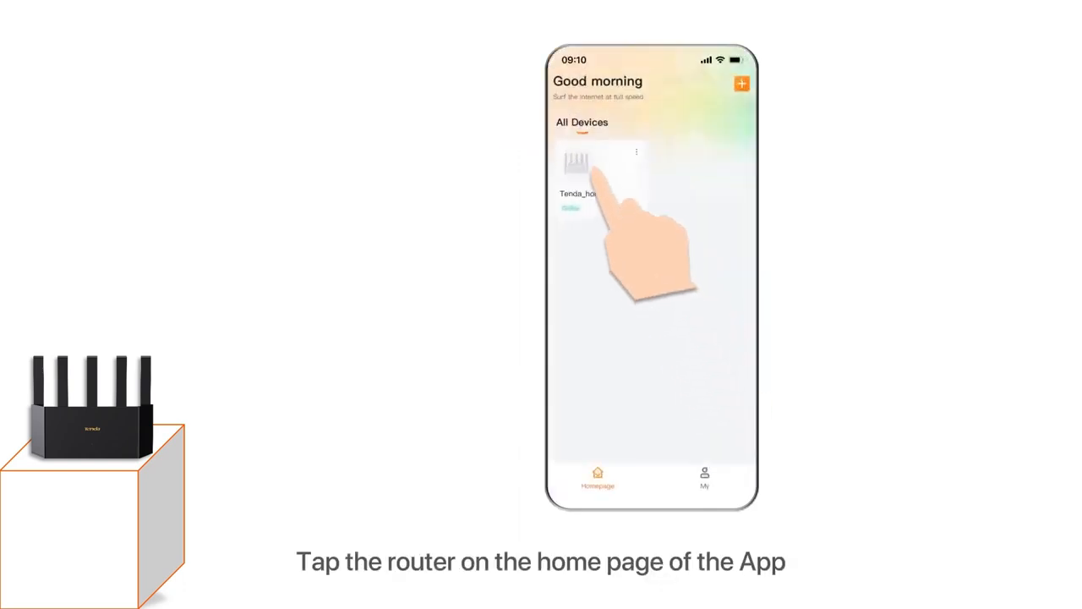
left_click(583, 166)
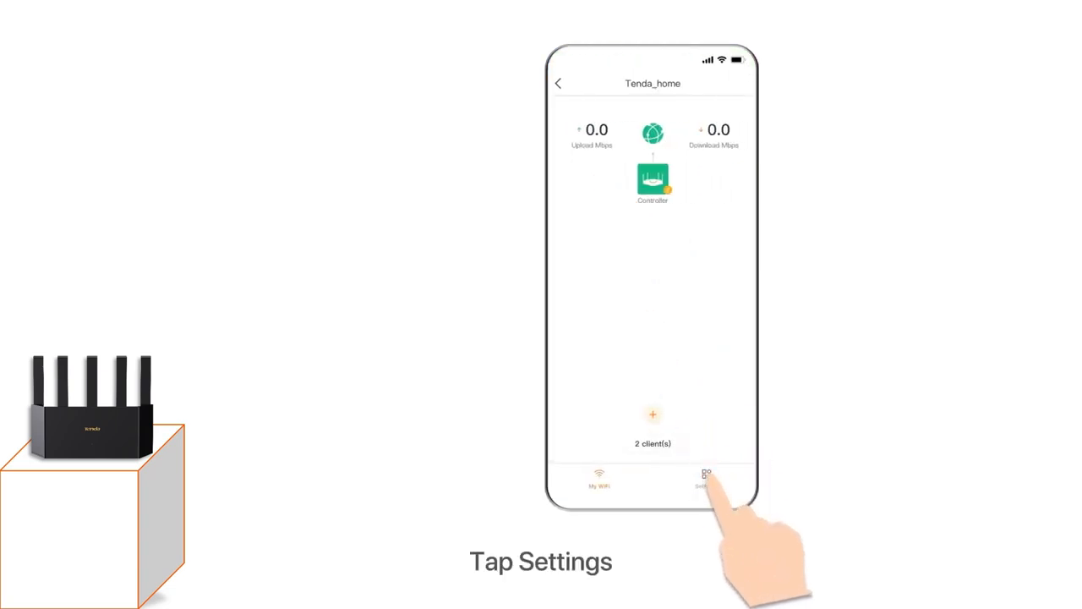
left_click(707, 477)
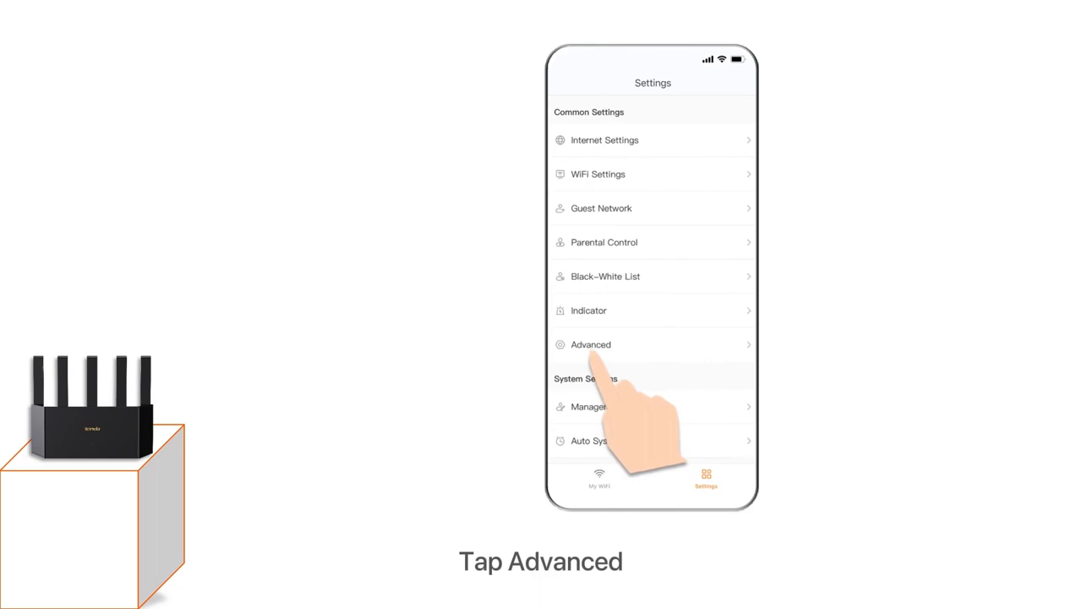
left_click(590, 345)
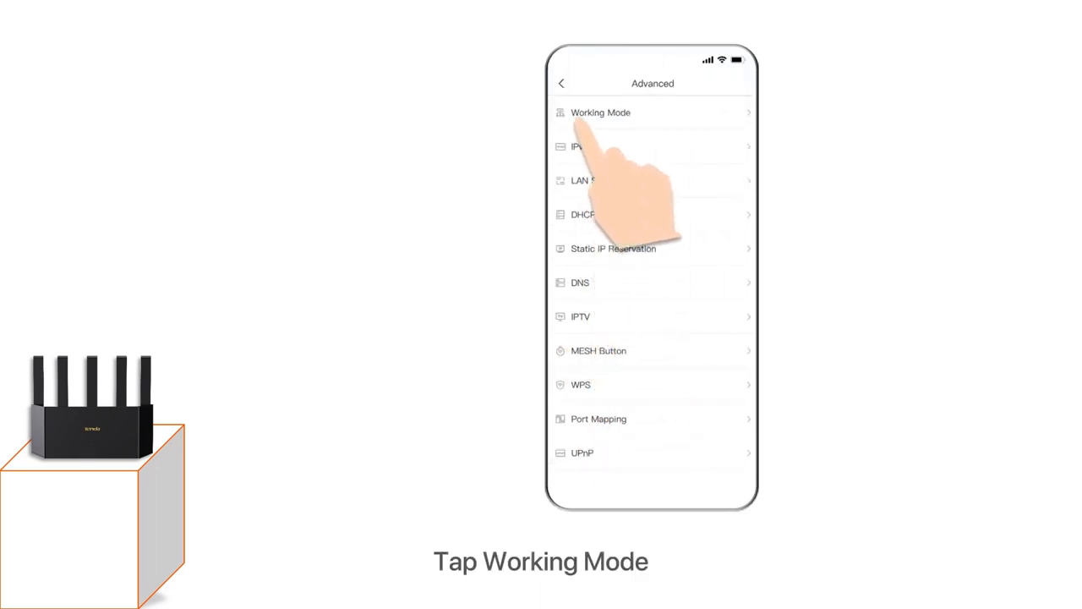
Set the router's Working Mode to AP Mode and confirm the switch prompt.
left_click(600, 112)
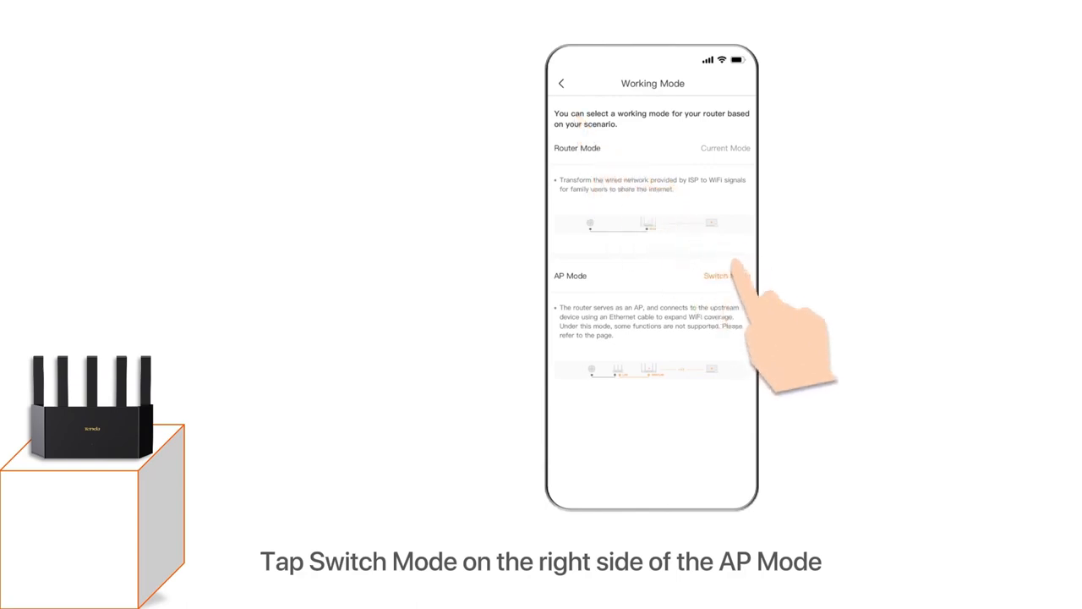
left_click(717, 274)
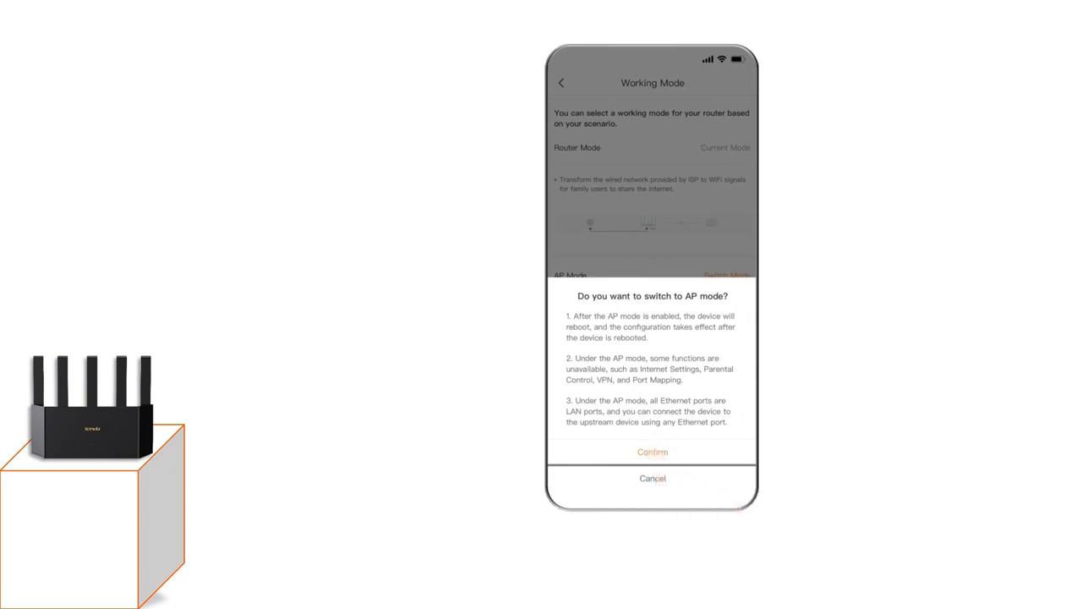
left_click(653, 451)
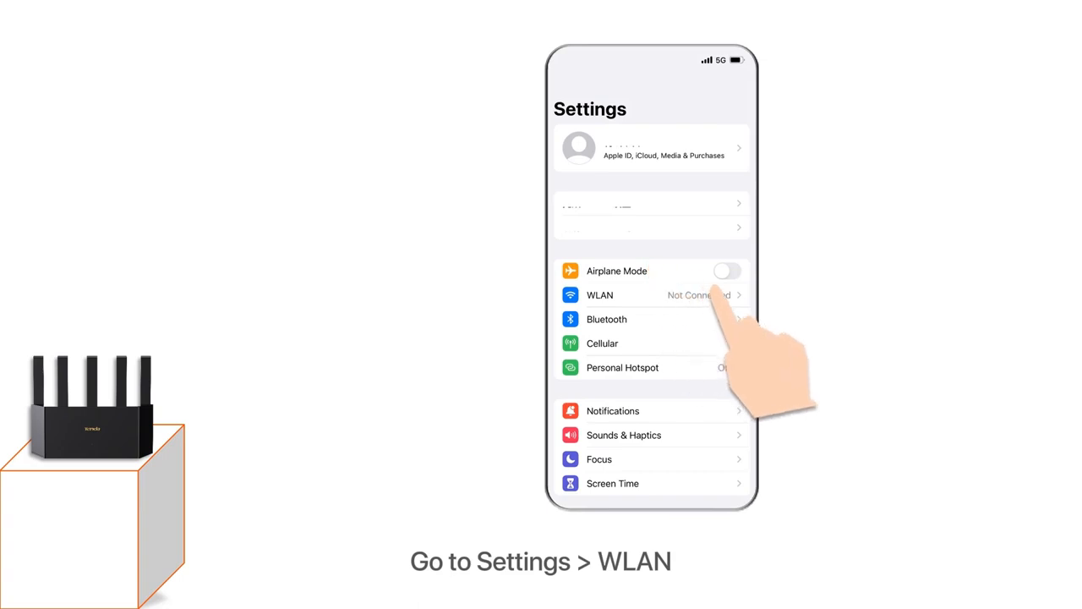
Rejoin Tenda_home in iOS WLAN settings, then enter tendawifi.com as the Safari address.
left_click(598, 295)
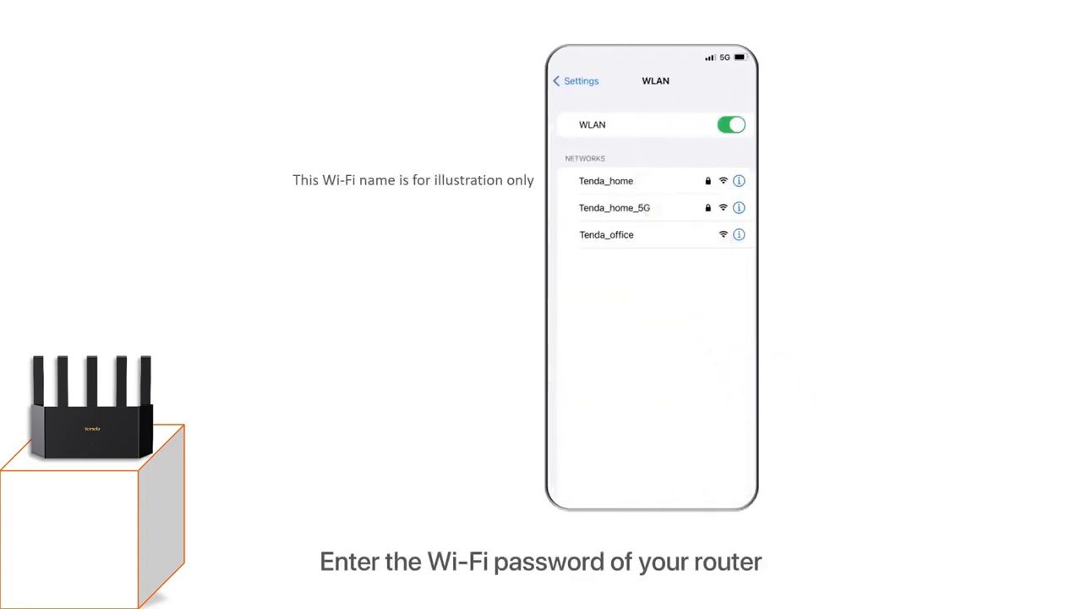
left_click(605, 179)
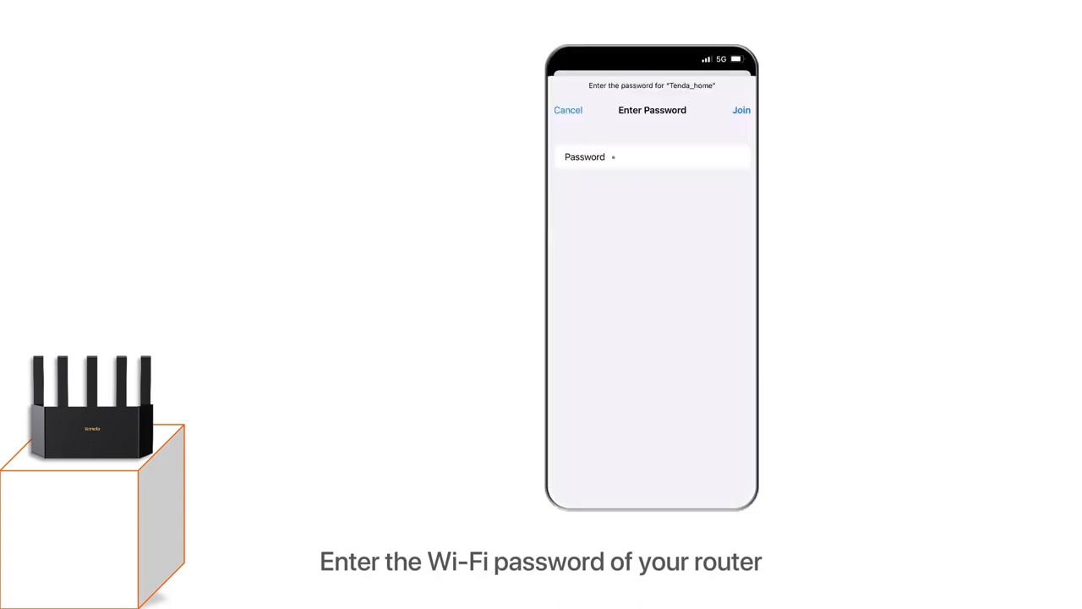
left_click(740, 110)
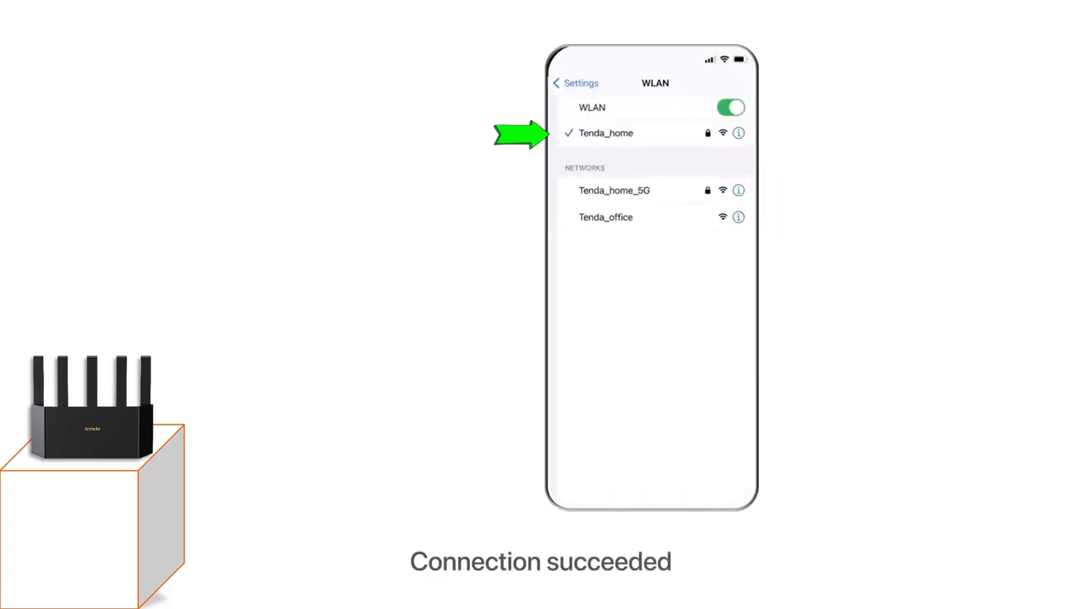
type("tendawifi.com")
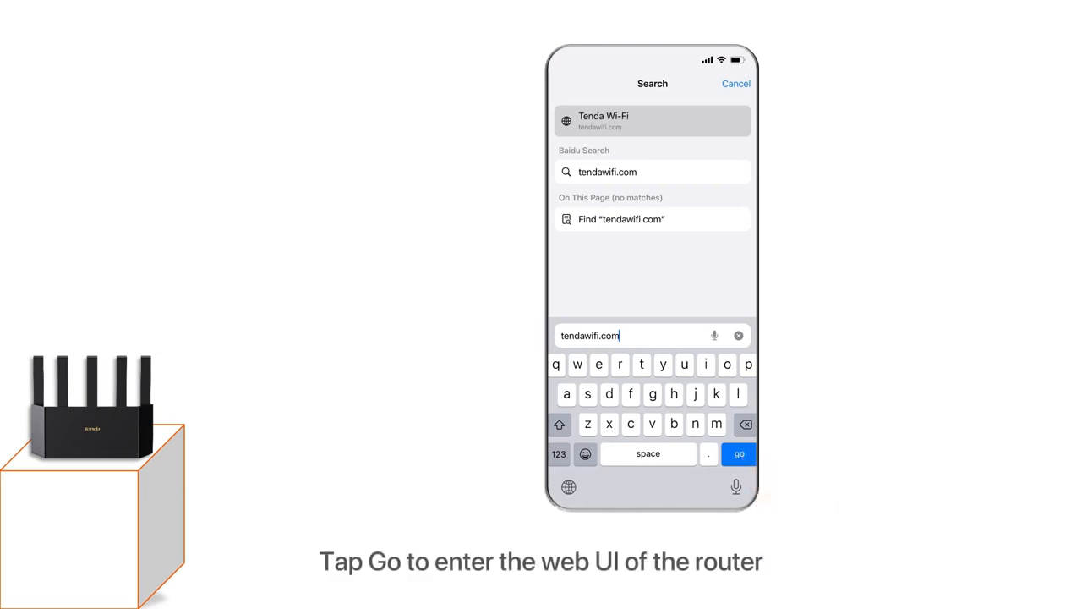
Load tendawifi.com, log in with the router password, and reach the More functions page.
left_click(737, 453)
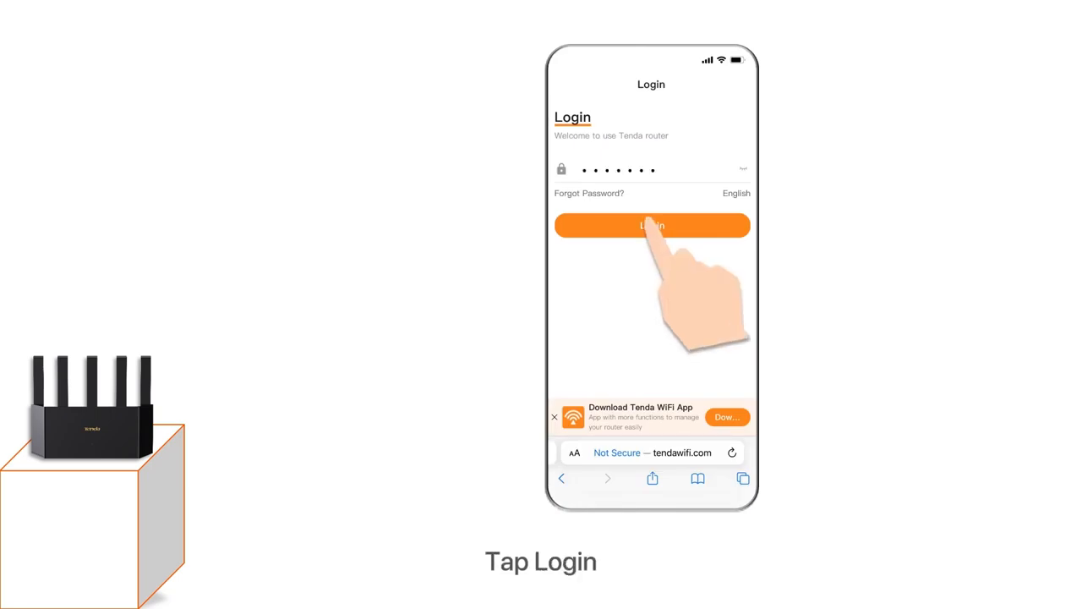
left_click(653, 225)
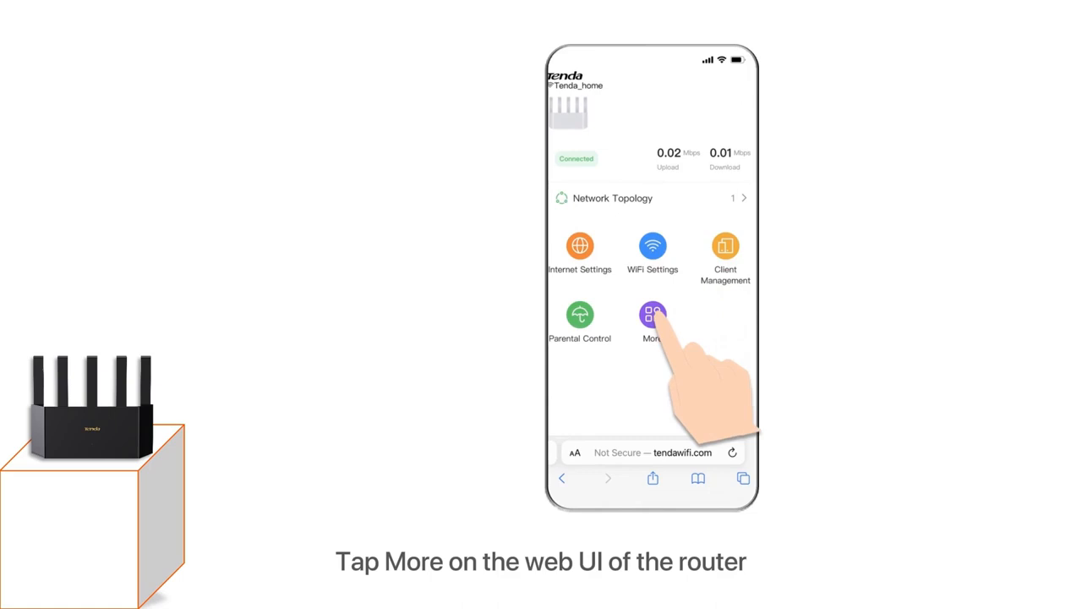
left_click(653, 319)
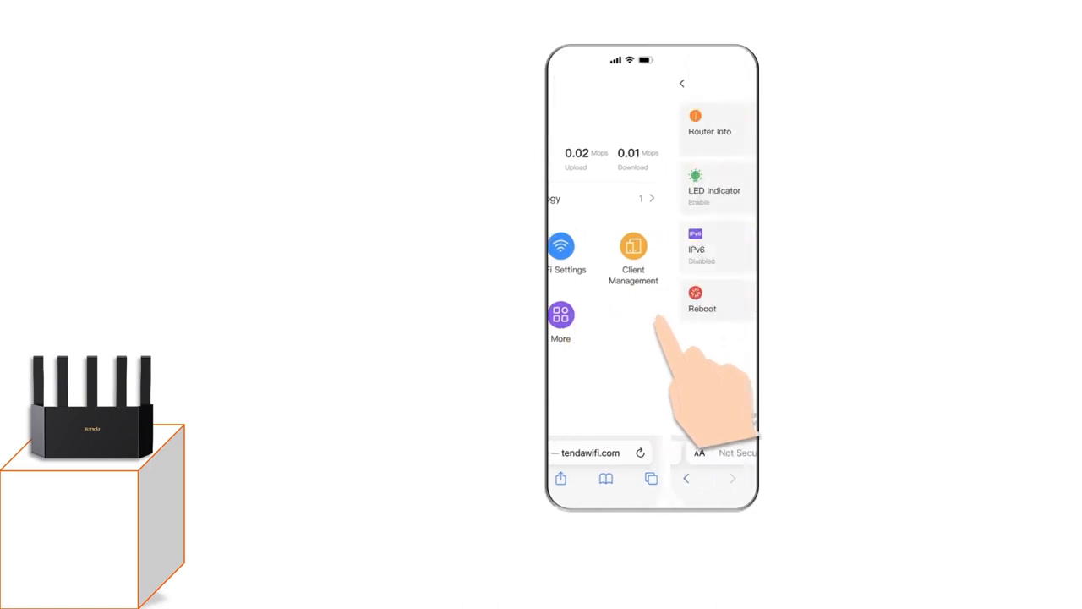
left_click(561, 324)
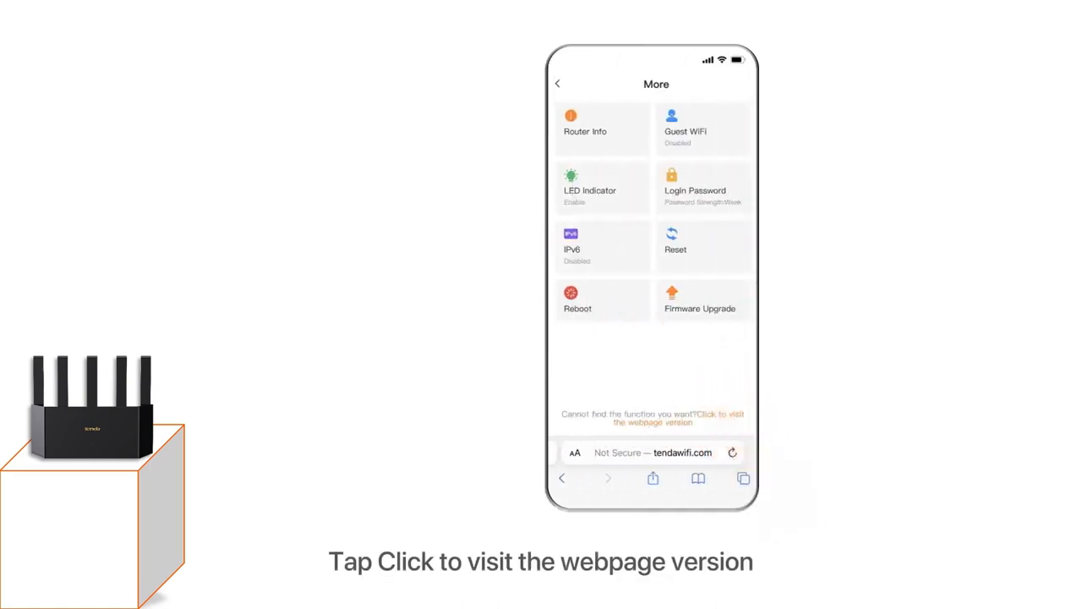
Switch to the full webpage version of the UI and navigate More > Working Mode.
left_click(713, 418)
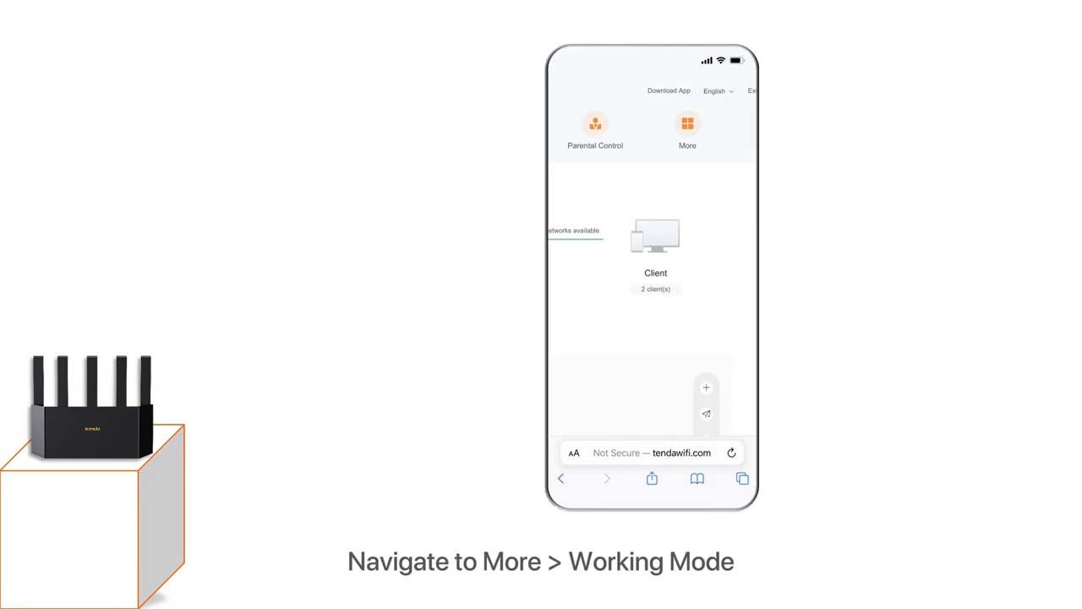
left_click(686, 125)
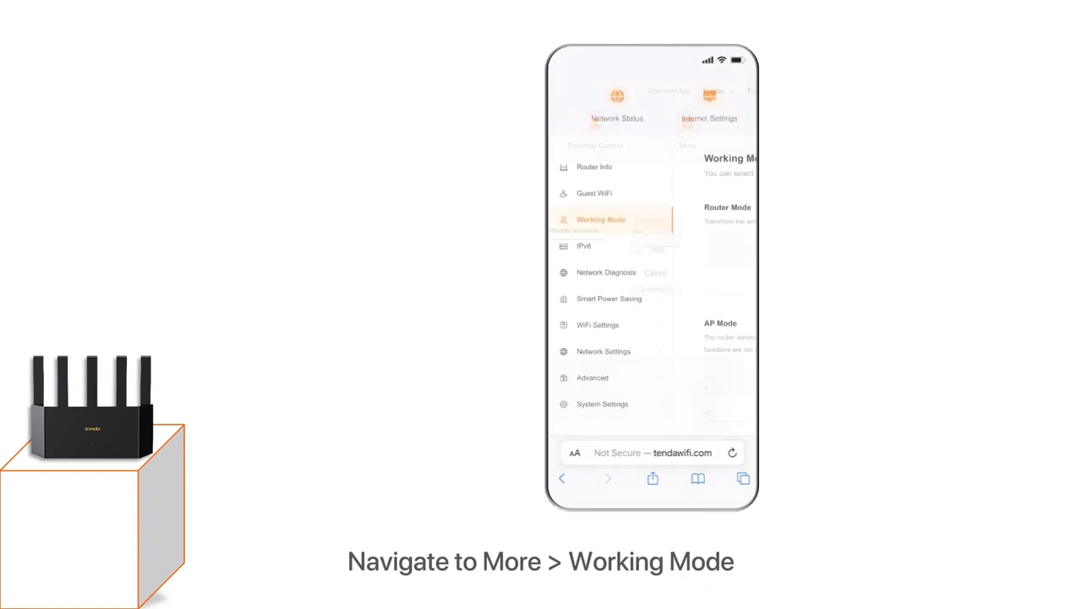
left_click(602, 220)
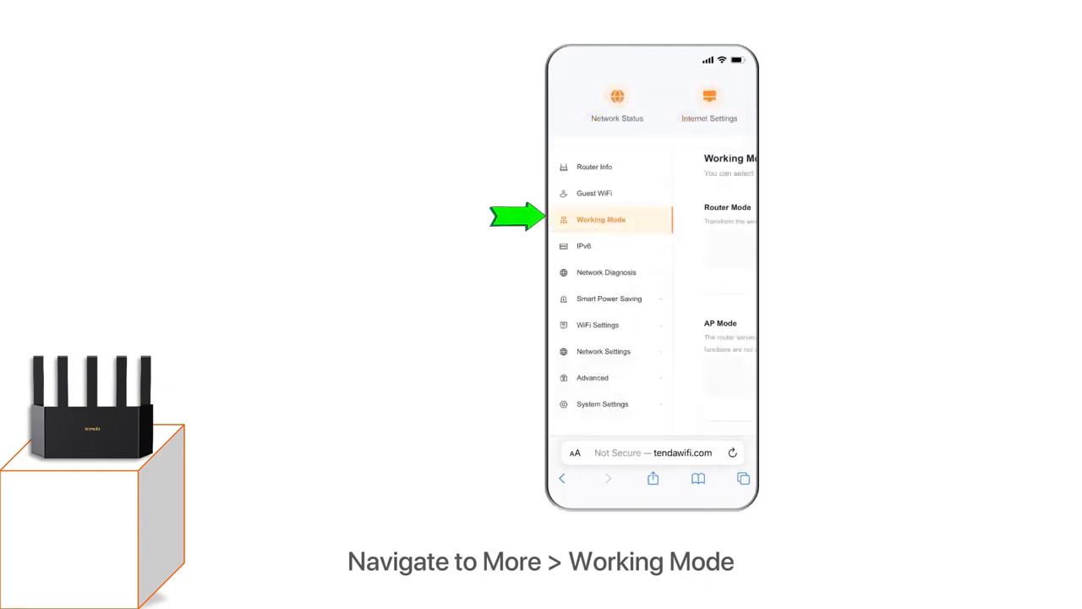
left_click(602, 220)
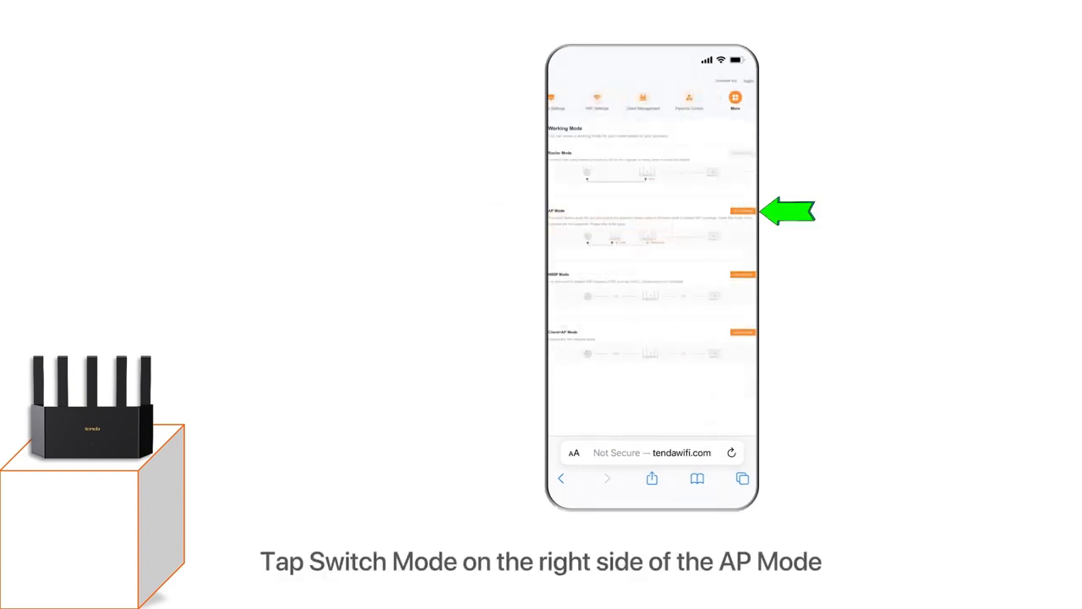
Switch the router to AP Mode in the web UI and confirm OK so it starts rebooting.
left_click(741, 210)
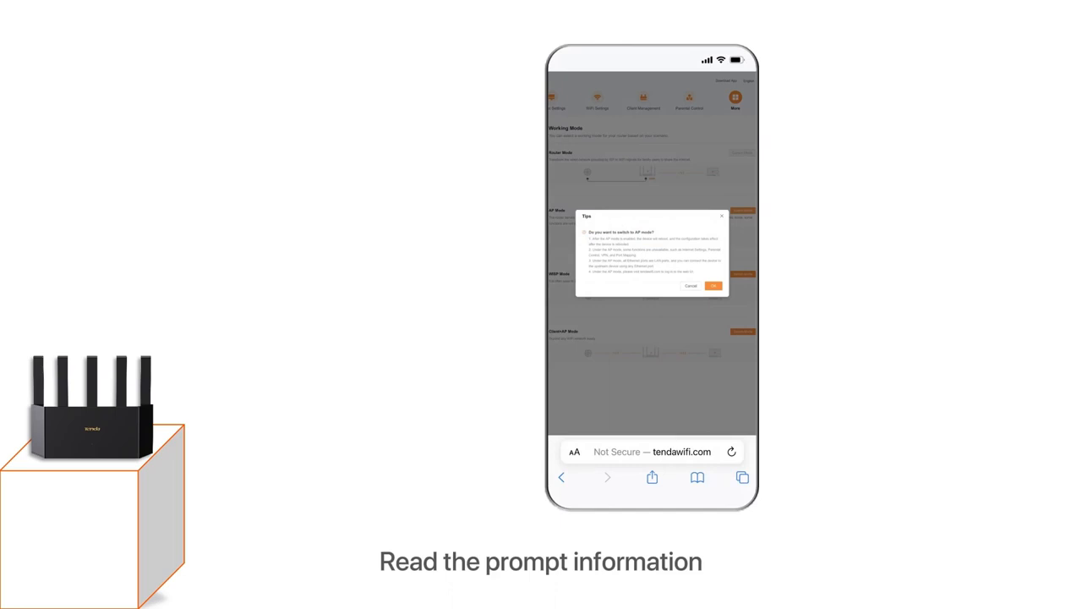
left_click(713, 284)
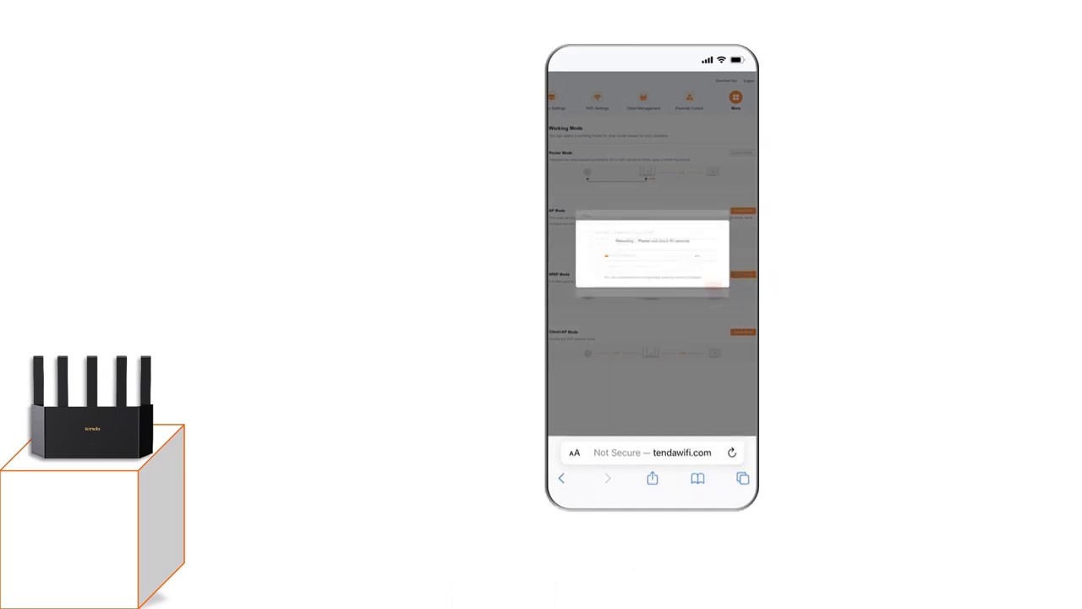